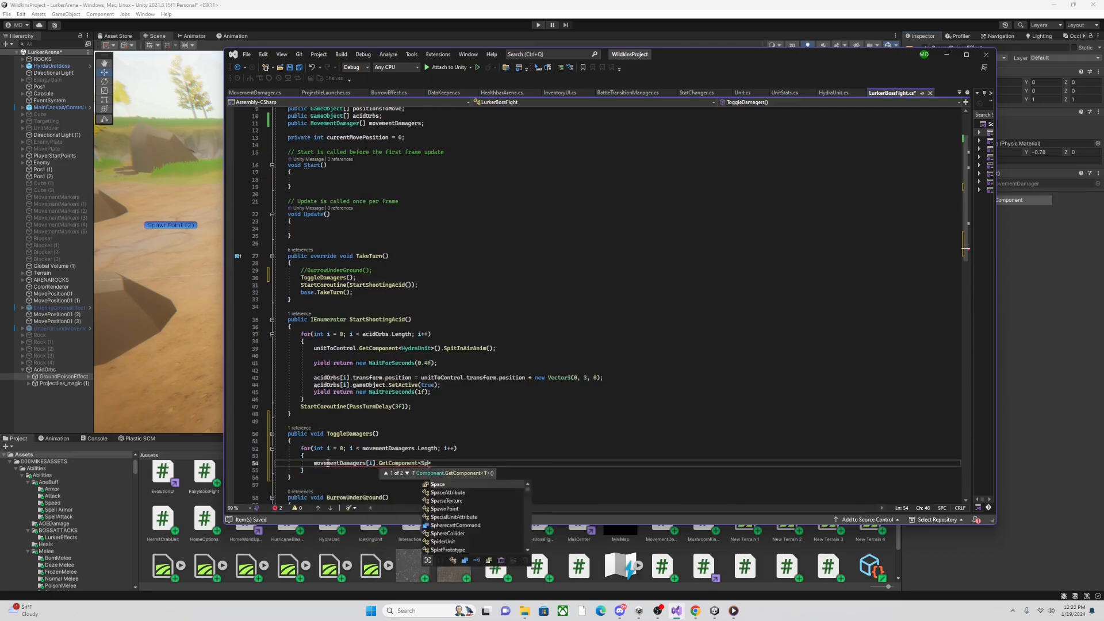
- Add a public ToggleDamagers method looping over movementDamagers with GetComponent in LurkerBossFight.cs
{"action": "left_click", "coordinate": [537, 24]}
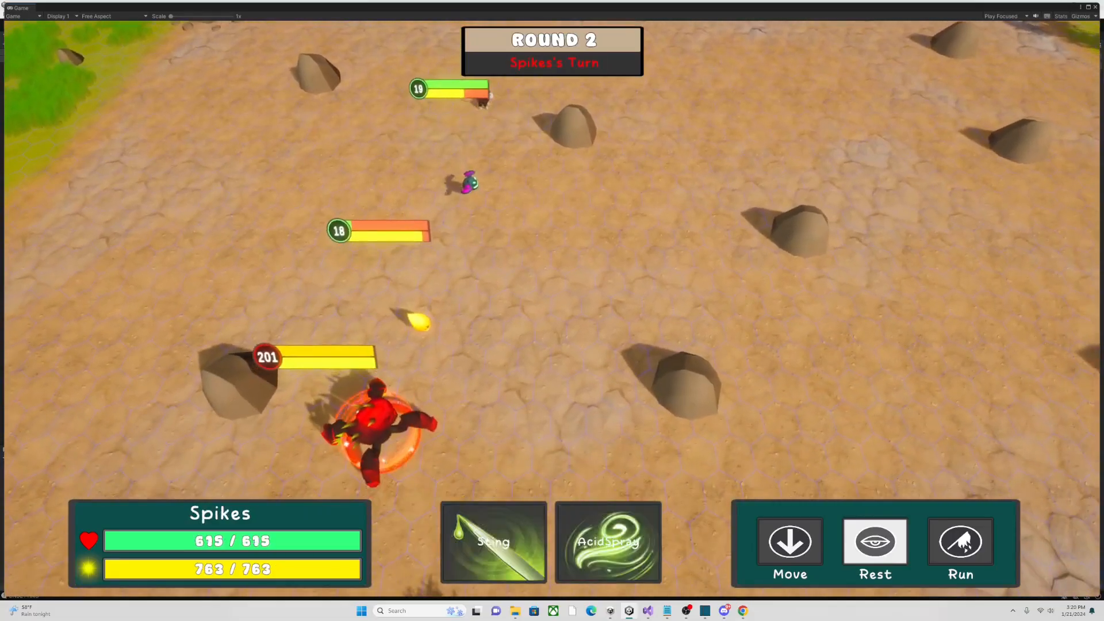
- Run the boss fight in Play mode, take Spikes's turn and watch the AcidSpray projectiles land
{"action": "left_click", "coordinate": [607, 541]}
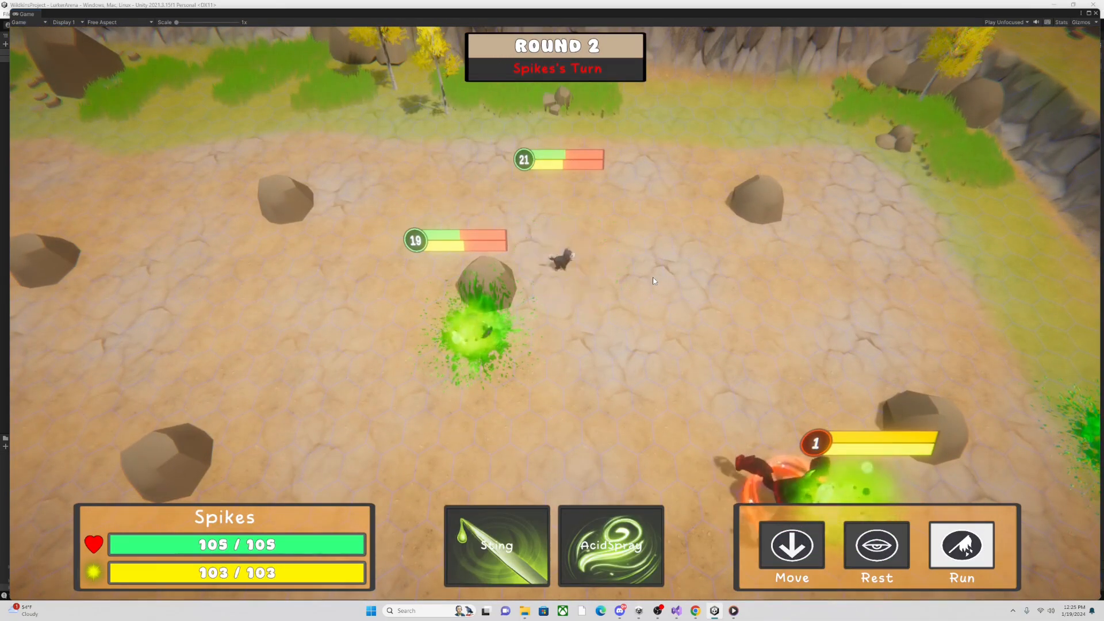
{"action": "type", "text": "sp"}
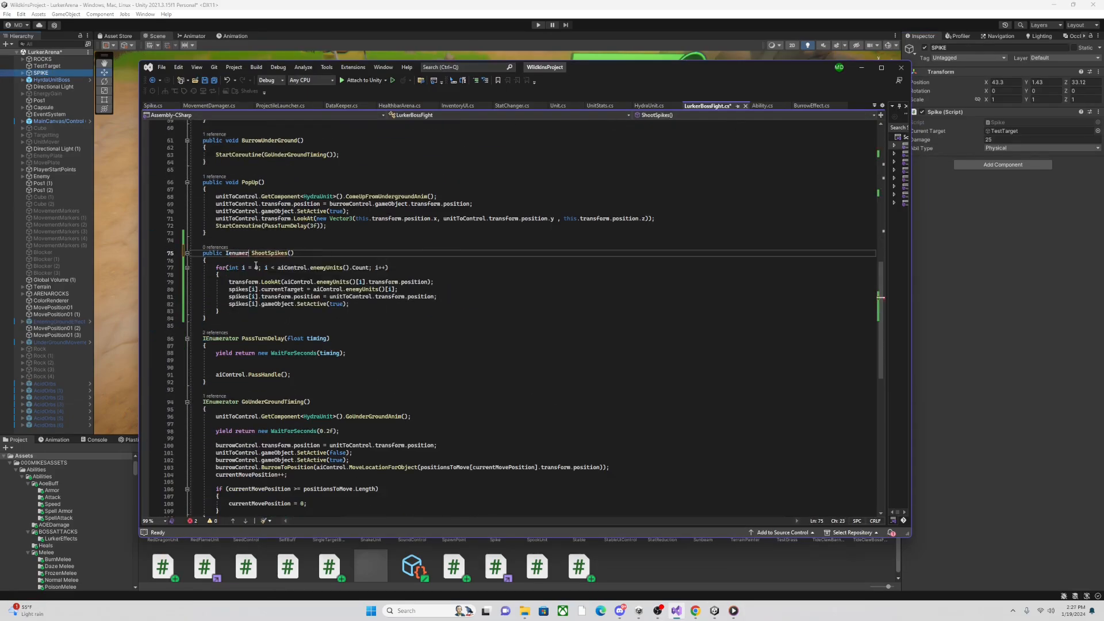
- Add the ShootSpikes coroutine aiming a spike at each aiControl enemy unit and activating it
{"action": "left_click", "coordinate": [537, 24]}
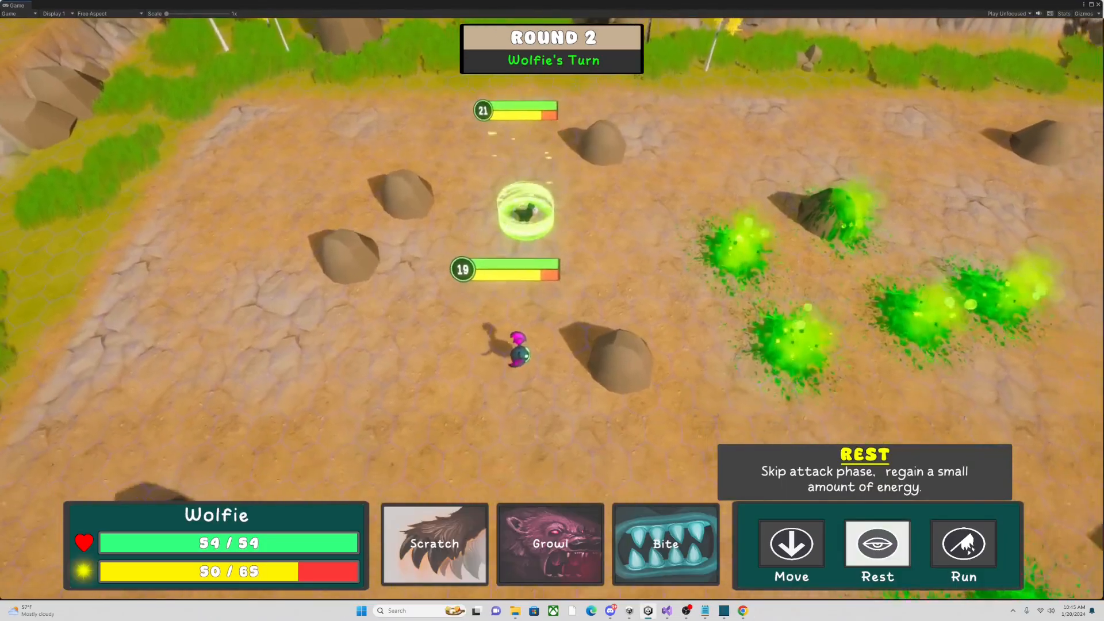
{"action": "left_click", "coordinate": [876, 550]}
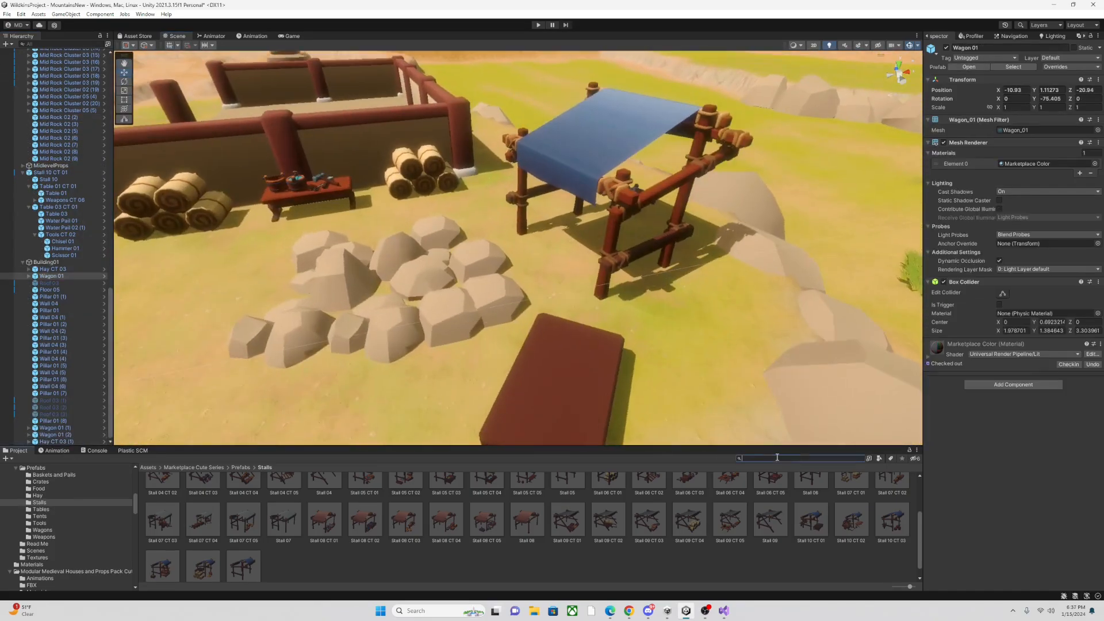
- Drag the pickaxe prefab onto the table by the rock pile, then select an edge rock
{"action": "type", "text": "pickaxe"}
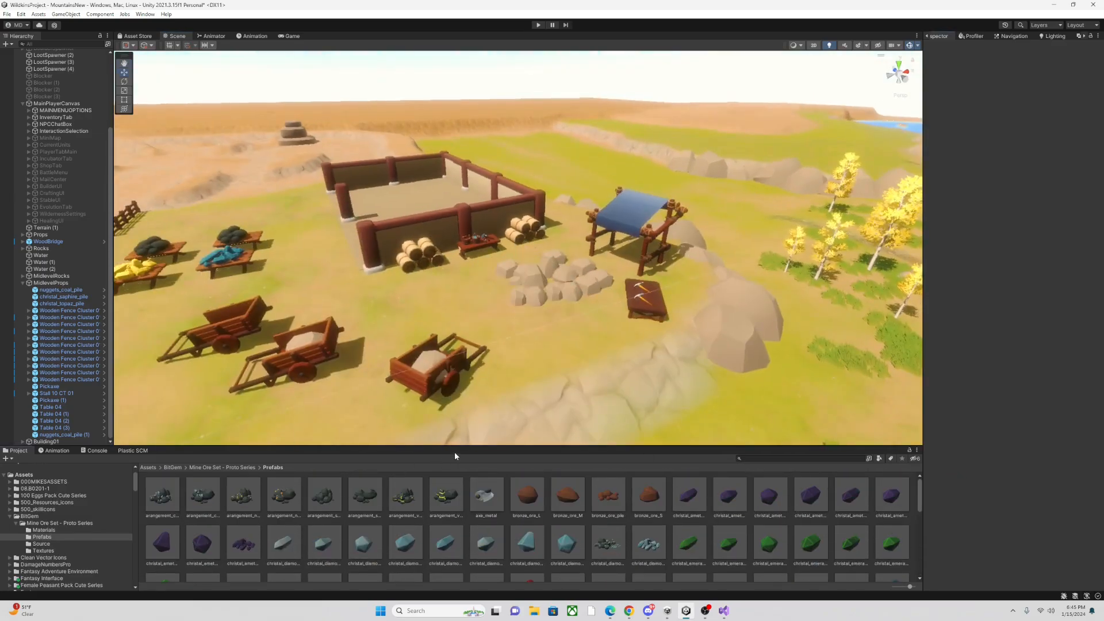
{"action": "left_click", "coordinate": [500, 363]}
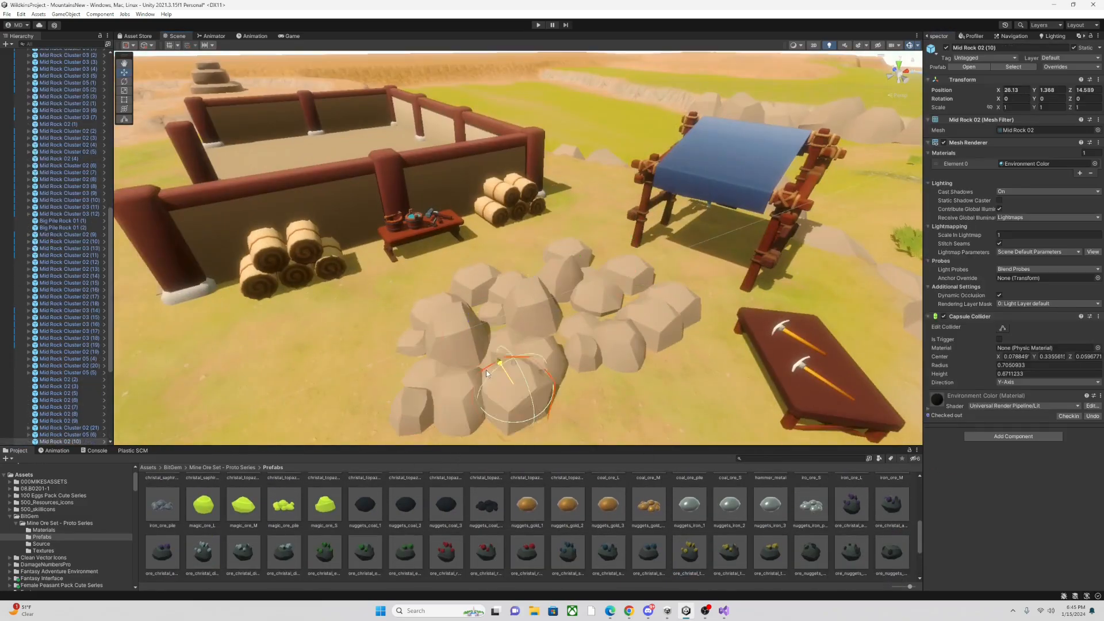